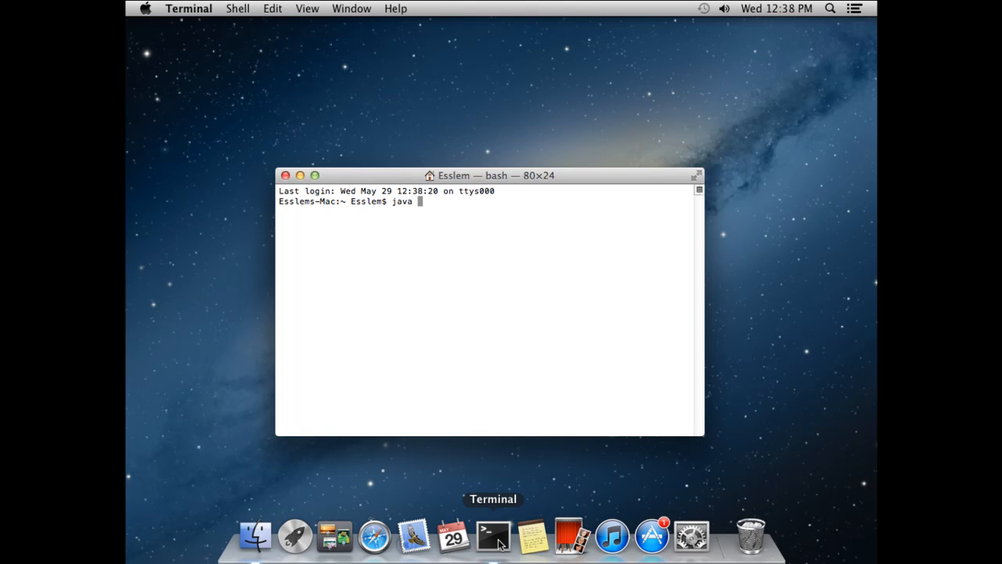
Step: Run java -version, prompting macOS to offer a Java SE 6 runtime install
{"action": "type", "text": "-version"}
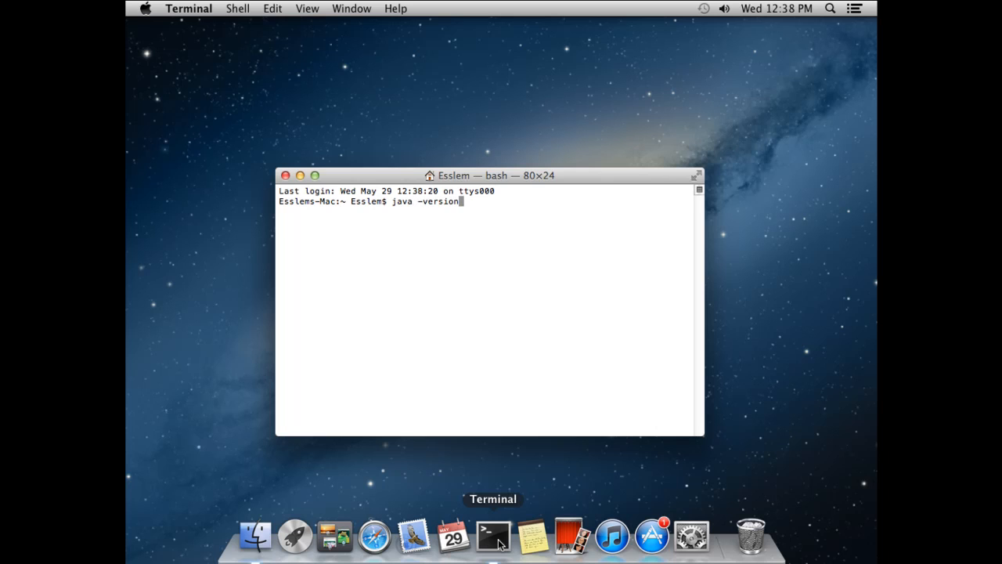
{"action": "key", "text": "Return"}
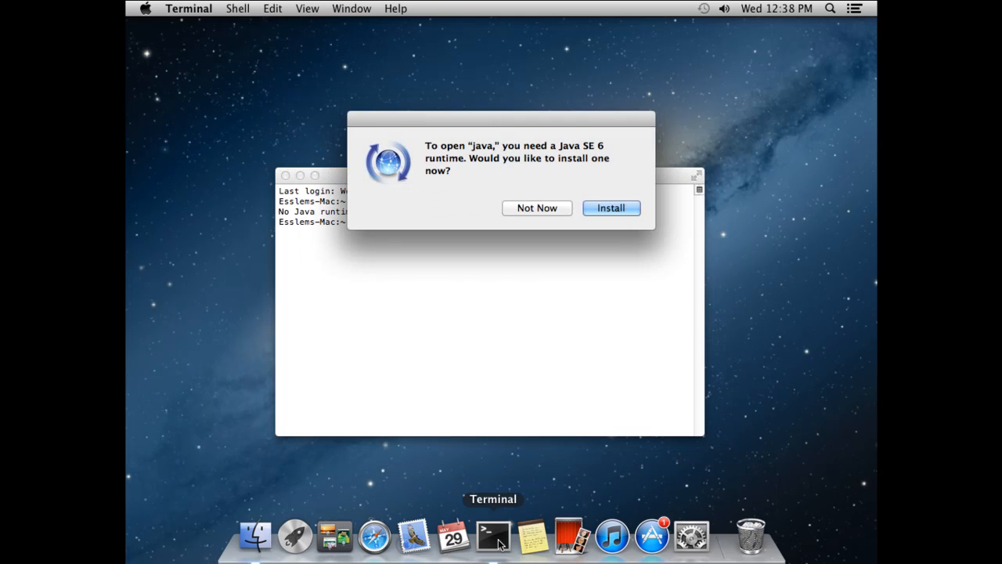
{"action": "mouse_move", "coordinate": [603, 250]}
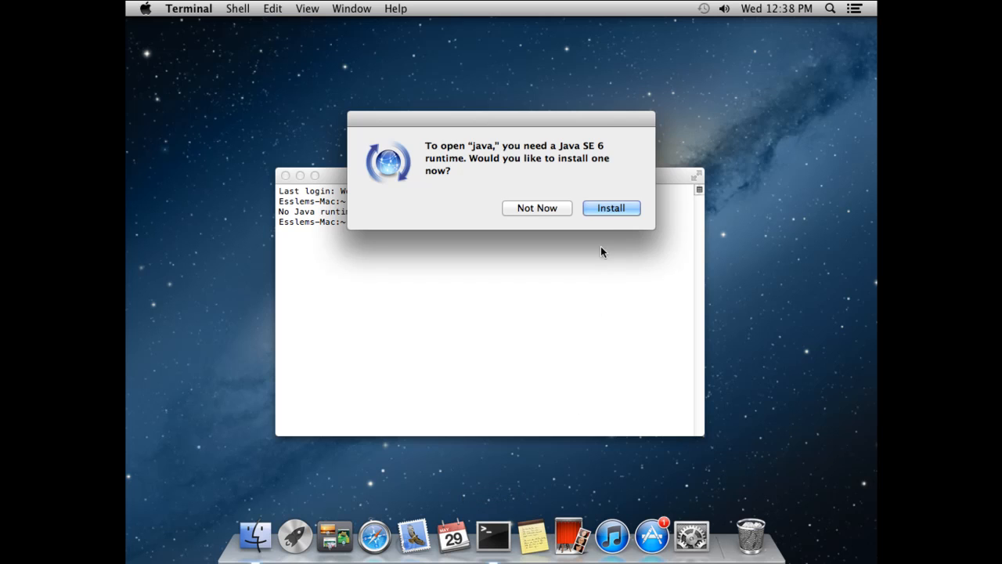
Step: Install the Java SE 6 runtime, agreeing to the license and dismissing the success message
{"action": "left_click", "coordinate": [611, 207]}
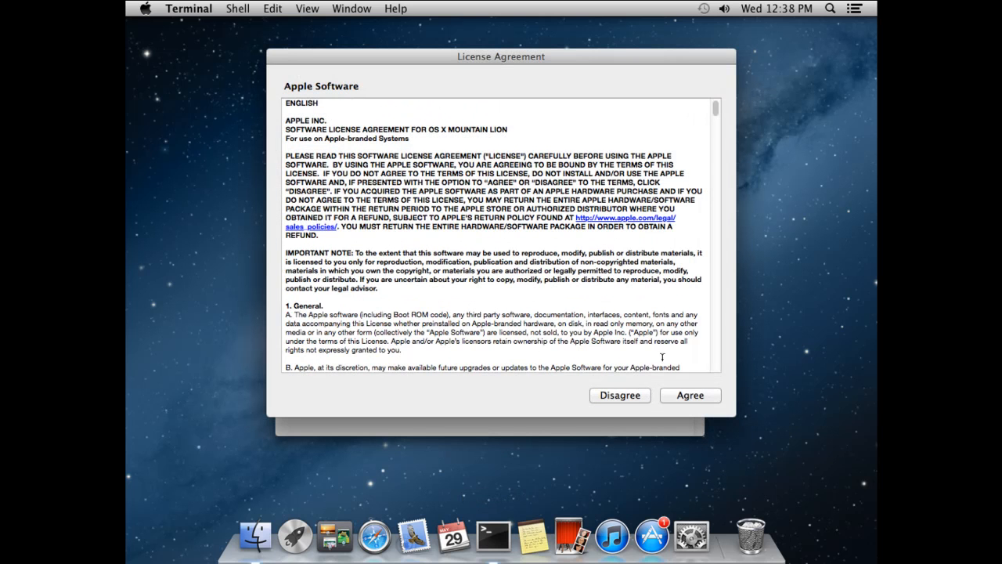
{"action": "left_click", "coordinate": [690, 395]}
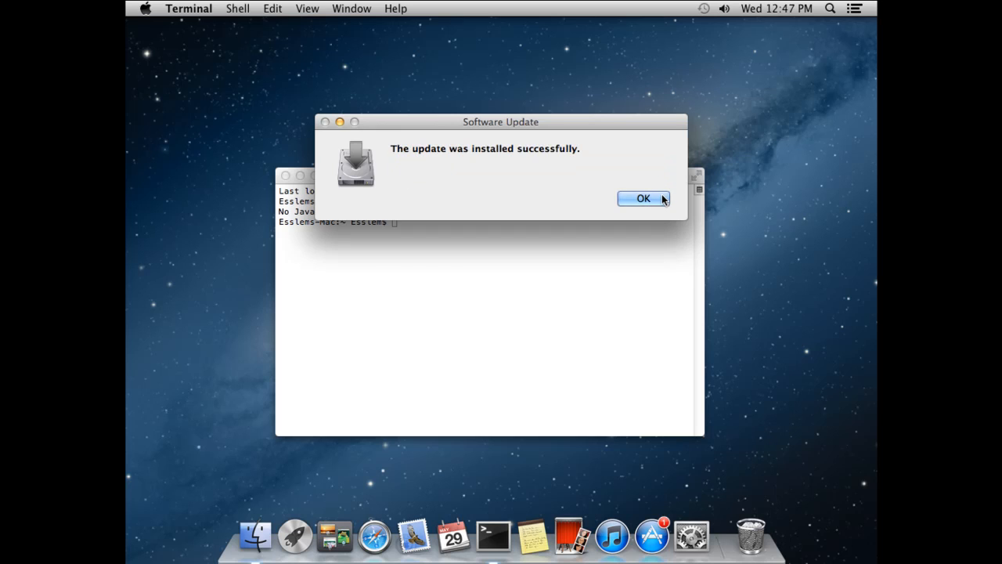
{"action": "left_click", "coordinate": [643, 197]}
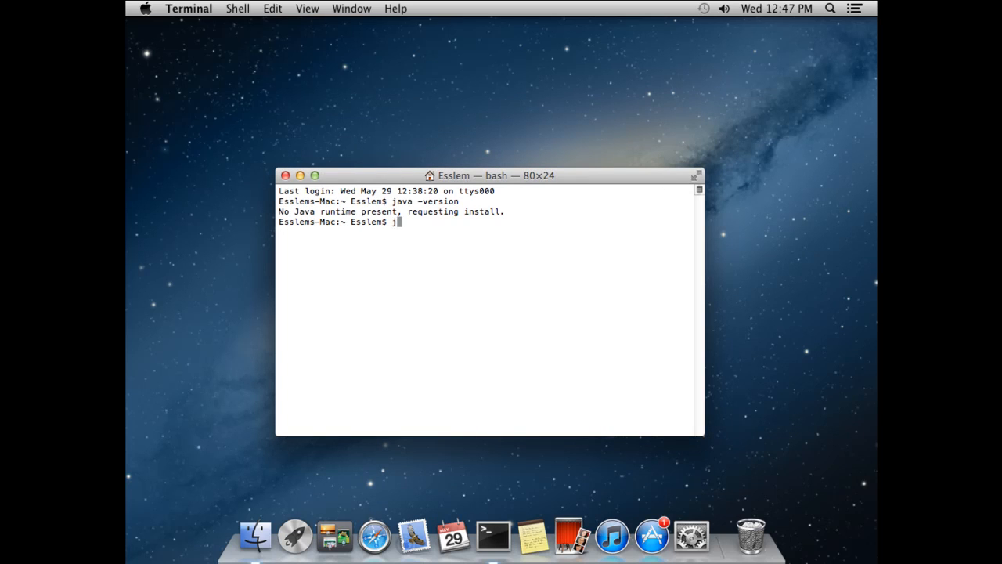
Step: Re-run java -version to confirm Java 1.6.0_45 is installed
{"action": "type", "text": "ava -"}
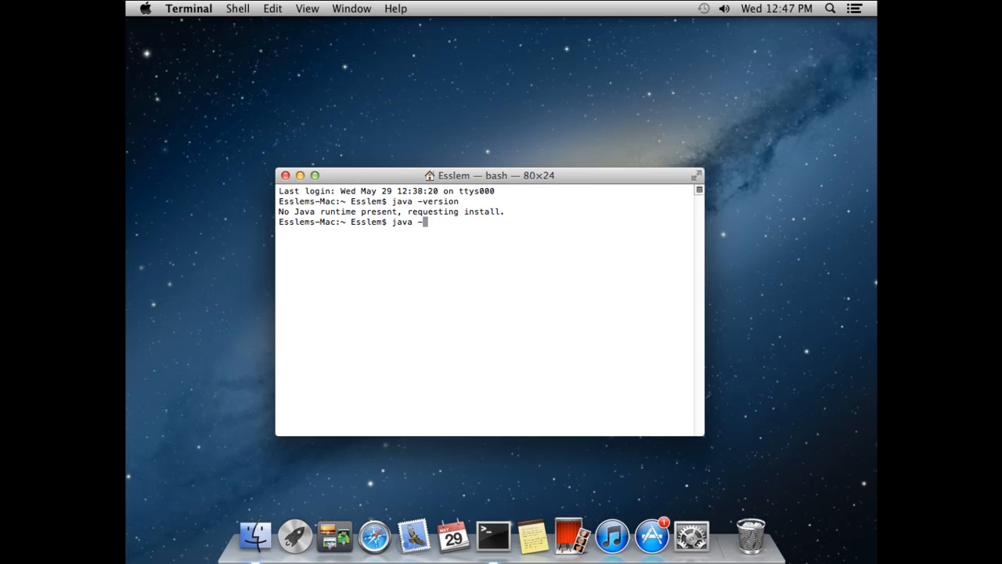
{"action": "type", "text": "ers"}
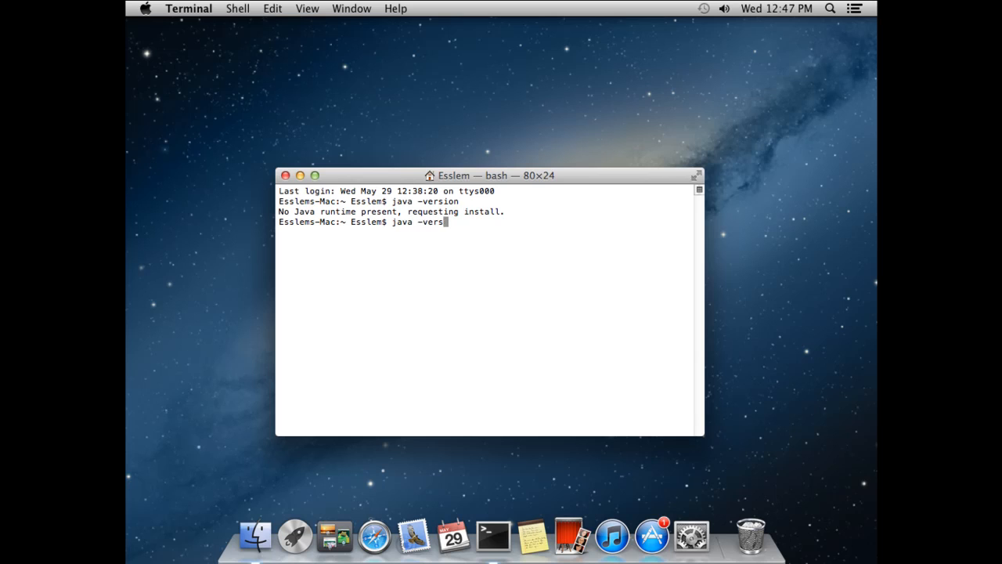
{"action": "key", "text": "Return"}
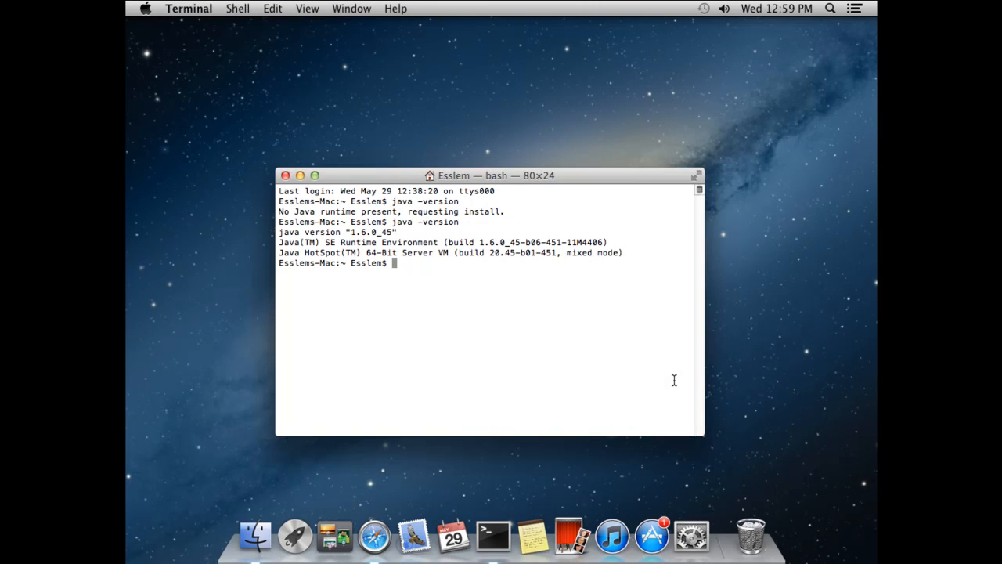
{"action": "mouse_move", "coordinate": [374, 536]}
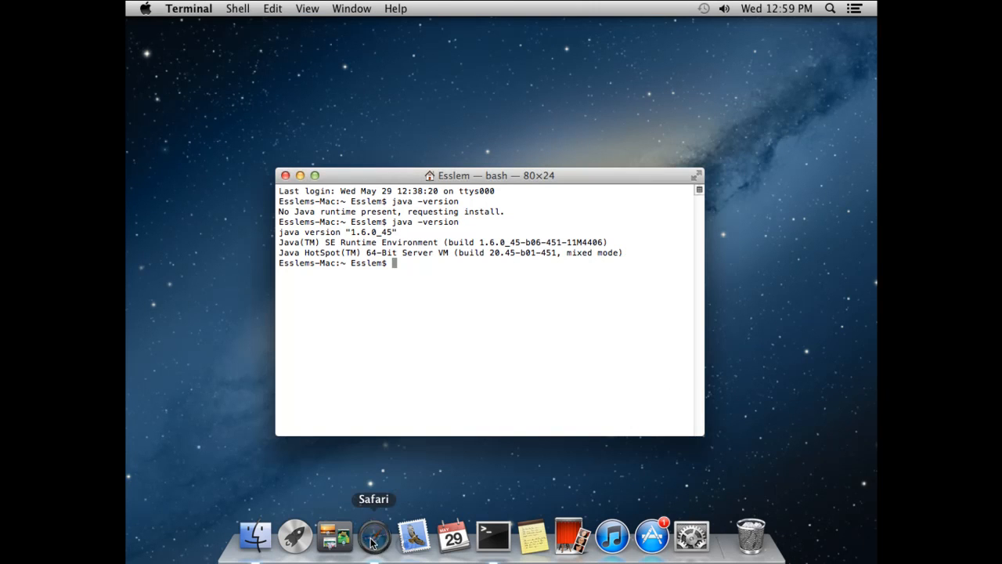
Step: Submit the eXo download form in Safari and download eXo Platform 4.0 Express Edition
{"action": "left_click", "coordinate": [374, 536]}
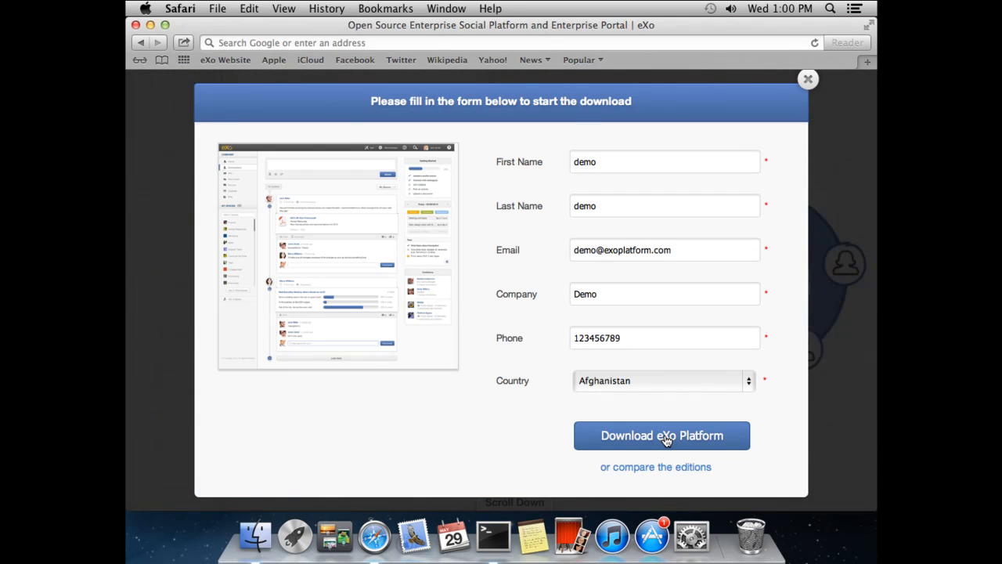
{"action": "left_click", "coordinate": [661, 435]}
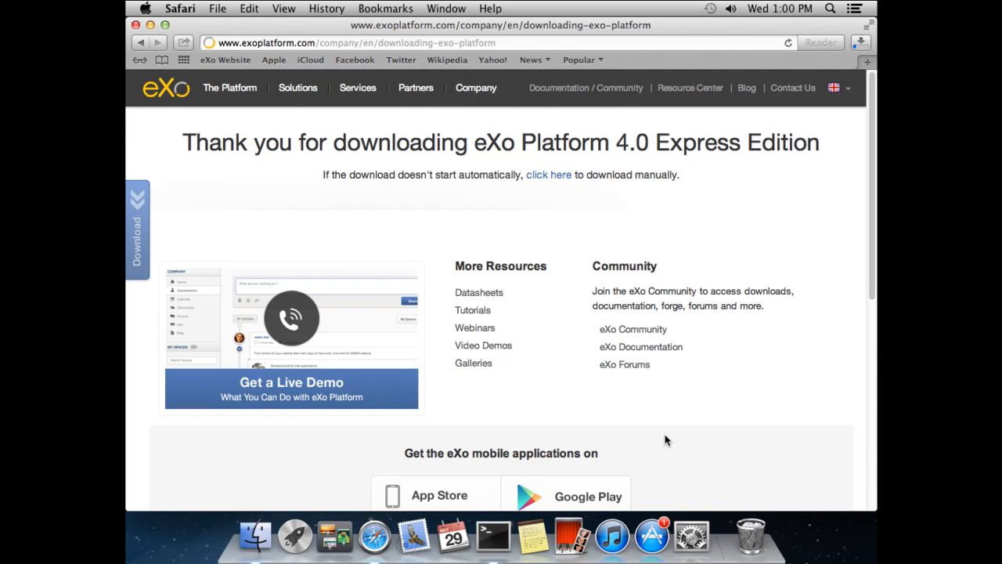
{"action": "mouse_move", "coordinate": [861, 51]}
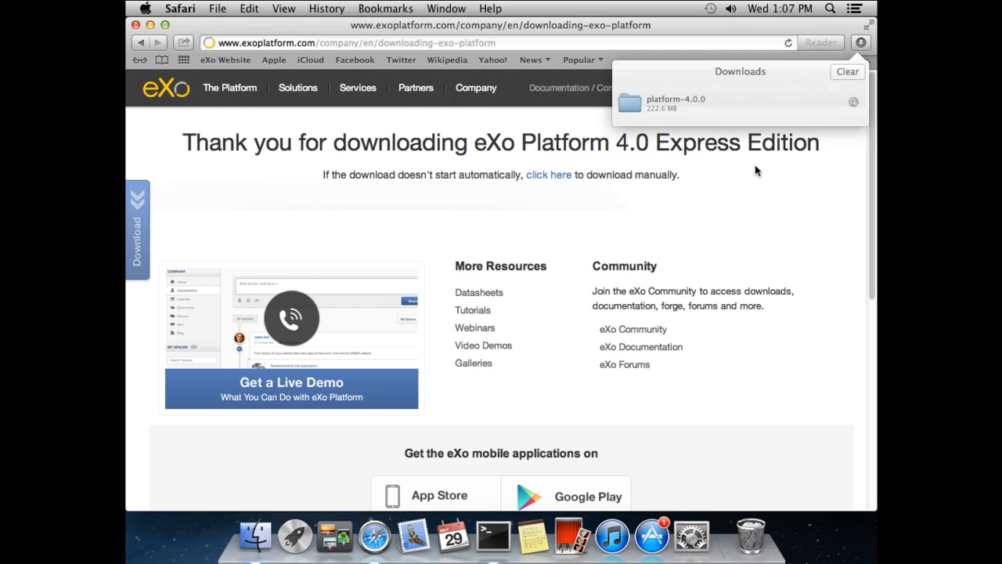
{"action": "left_click", "coordinate": [513, 536]}
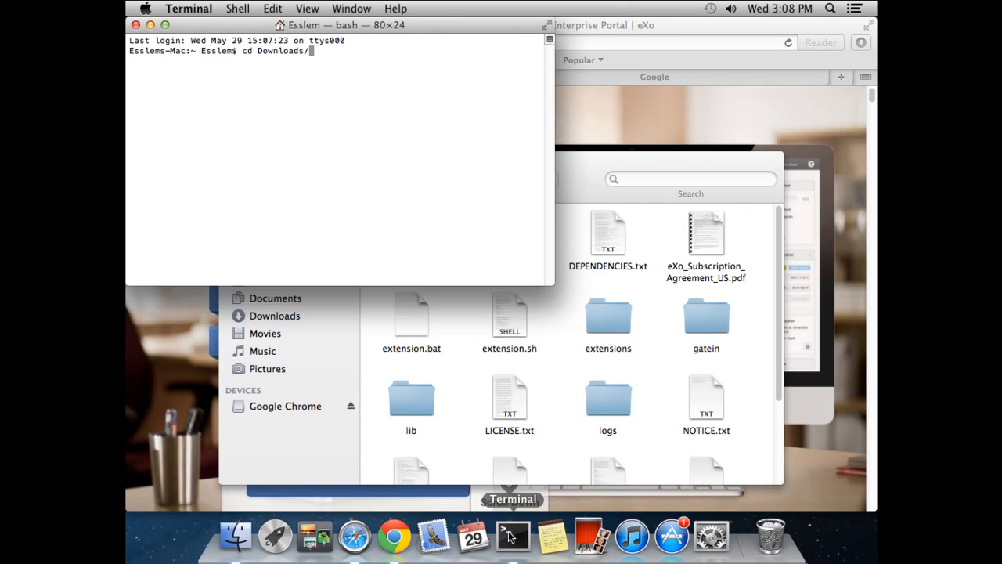
Step: Change into Downloads/platform-4.0.0/ and launch ./start_eXo.sh
{"action": "type", "text": "platform-4.0.0/"}
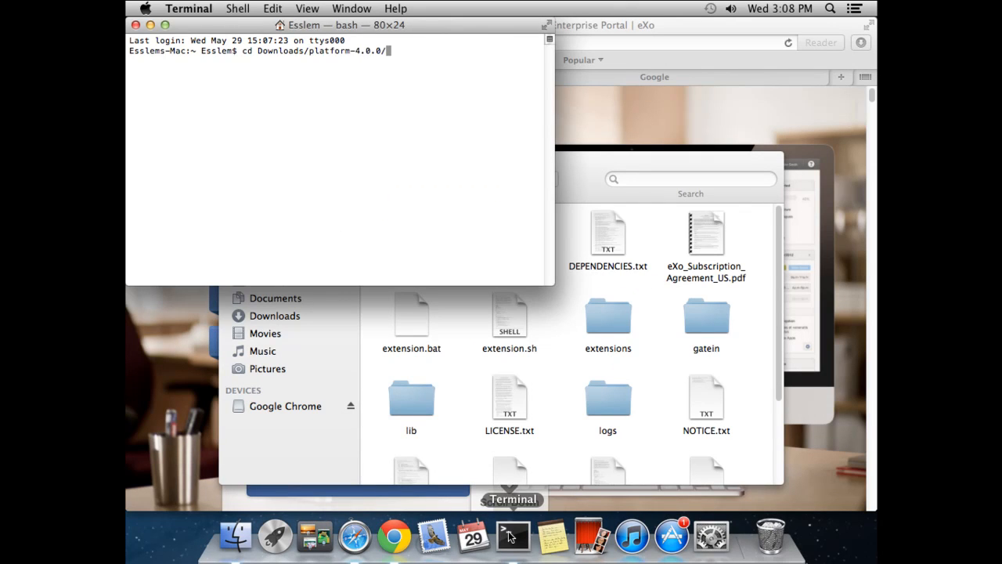
{"action": "key", "text": "Return"}
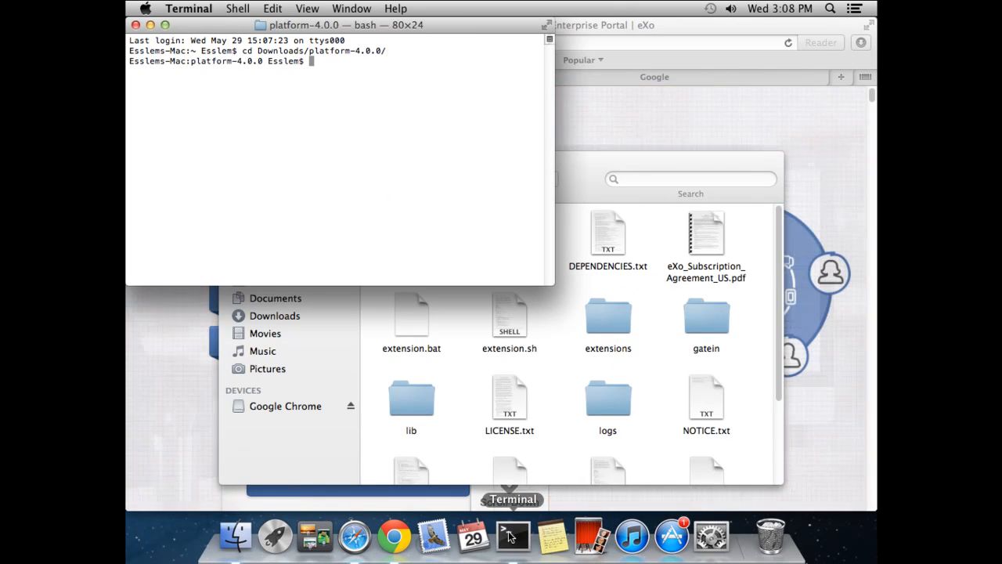
{"action": "type", "text": "./start_eXo.sh"}
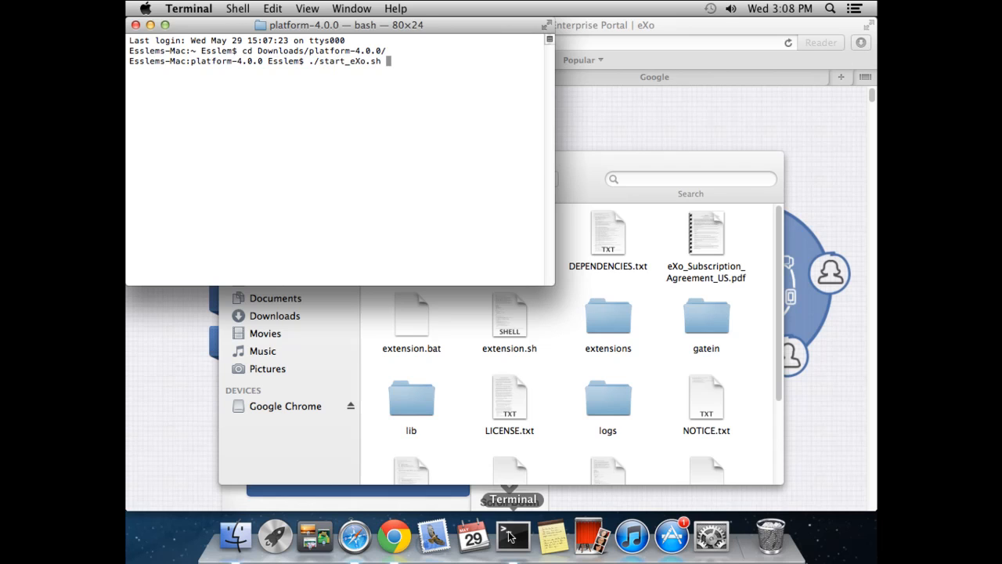
{"action": "key", "text": "Return"}
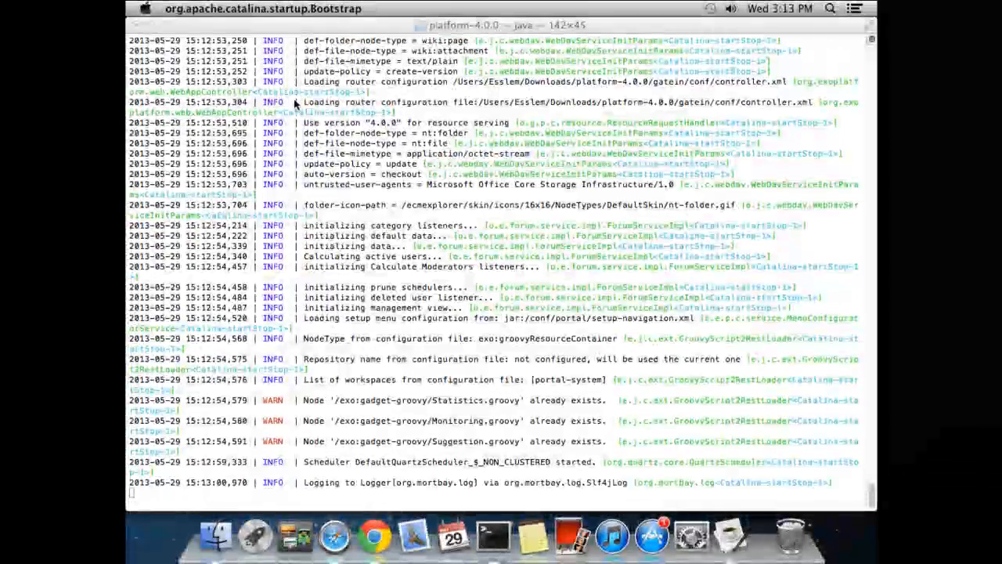
Step: Follow the startup log until the server reports startup complete, then bring up Chrome
{"action": "scroll", "scroll_direction": "down", "scroll_amount": 3}
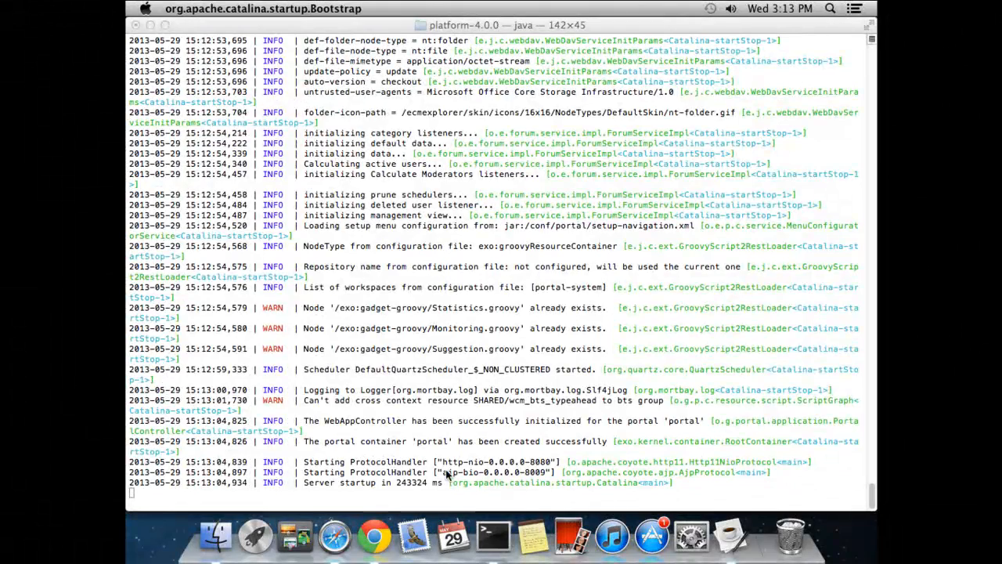
{"action": "mouse_move", "coordinate": [372, 536]}
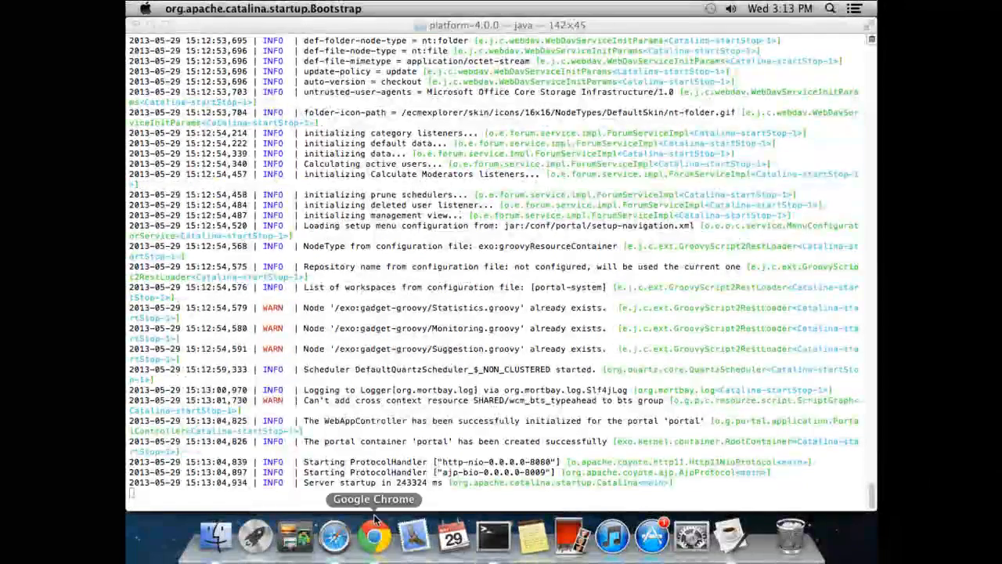
{"action": "left_click", "coordinate": [374, 535]}
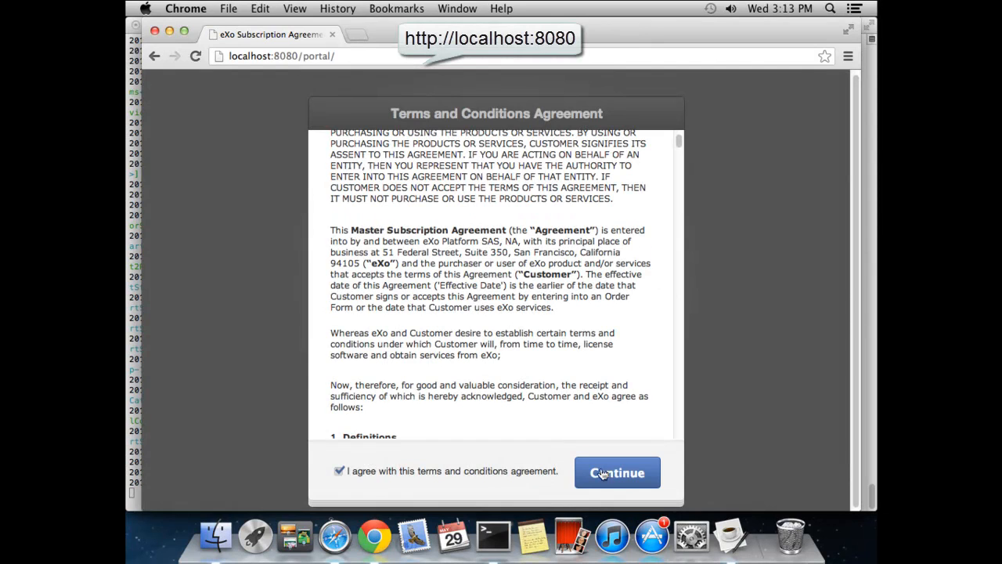
Step: Accept the eXo terms agreement at localhost:8080/portal and continue to Account Setup
{"action": "left_click", "coordinate": [617, 473]}
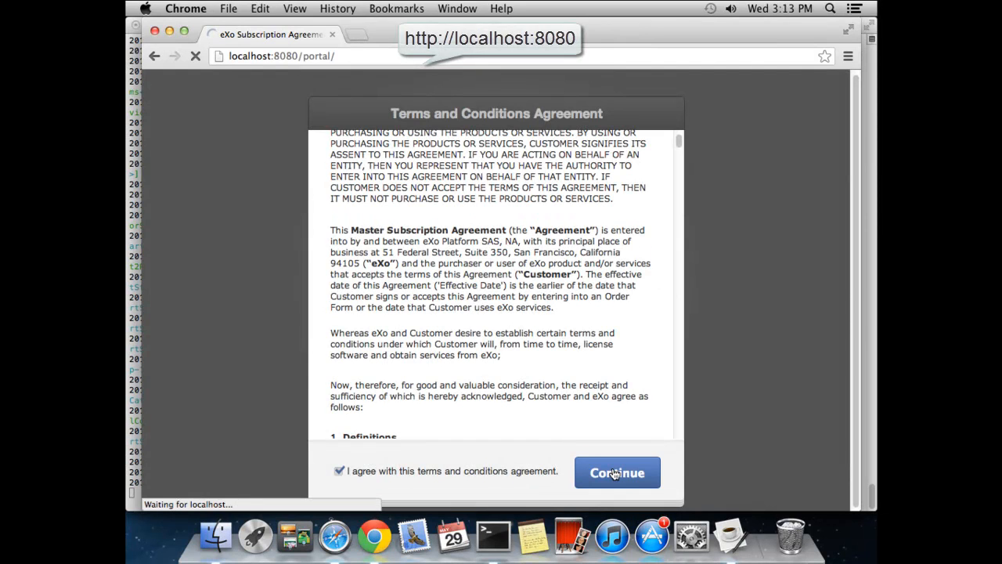
{"action": "left_click", "coordinate": [617, 473]}
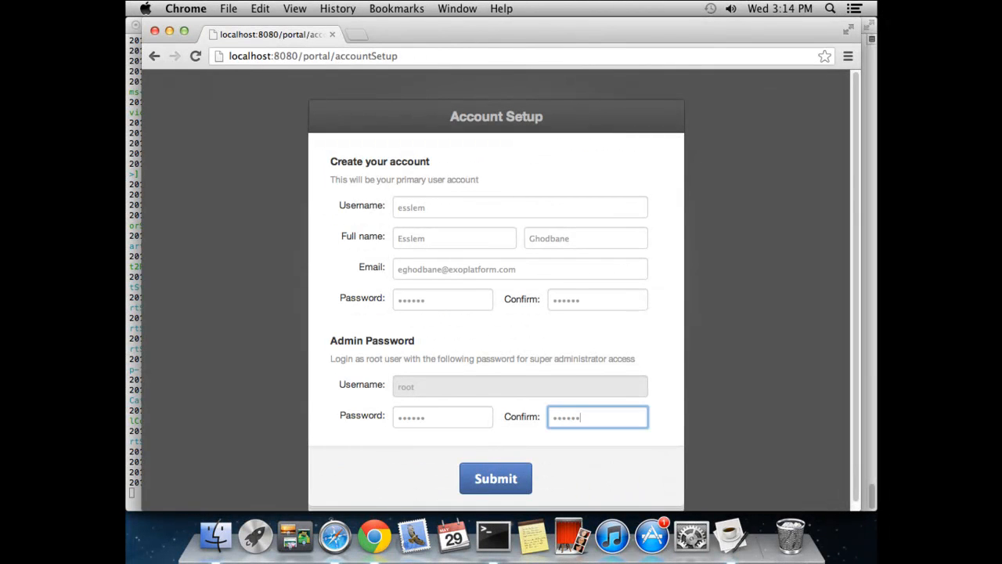
{"action": "mouse_move", "coordinate": [495, 479]}
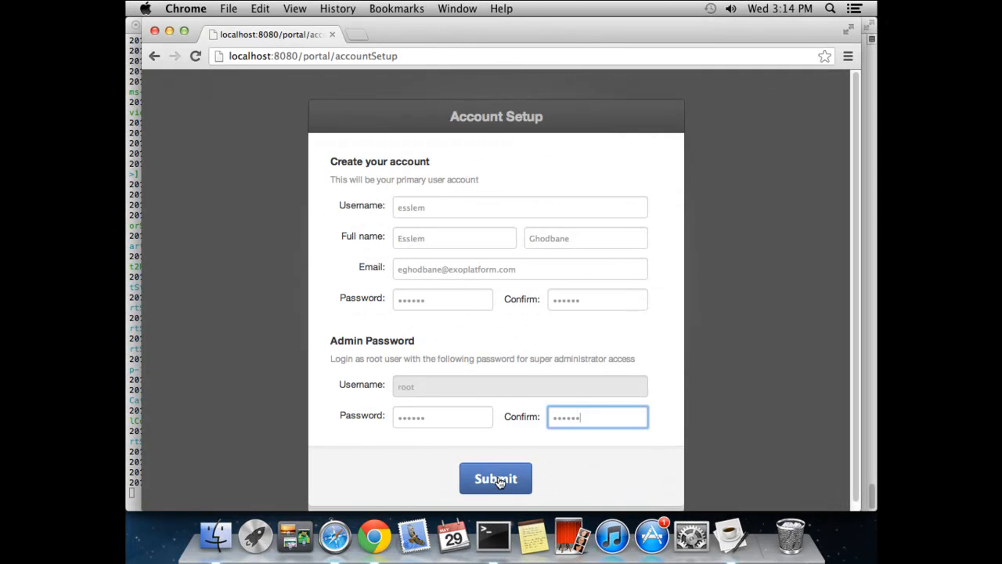
Step: Submit the primary account and admin password, then start into the intranet home page
{"action": "left_click", "coordinate": [495, 479]}
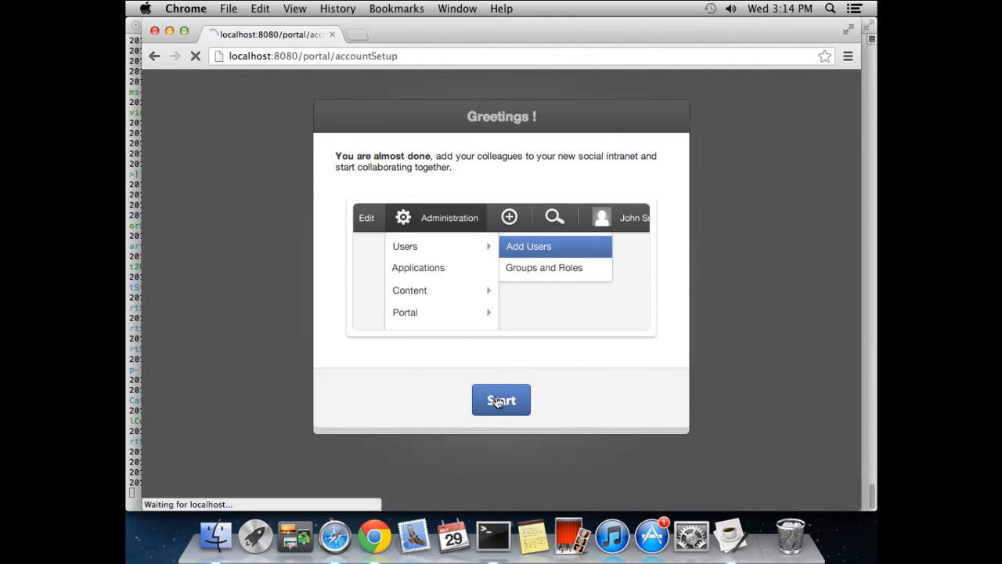
{"action": "left_click", "coordinate": [501, 401]}
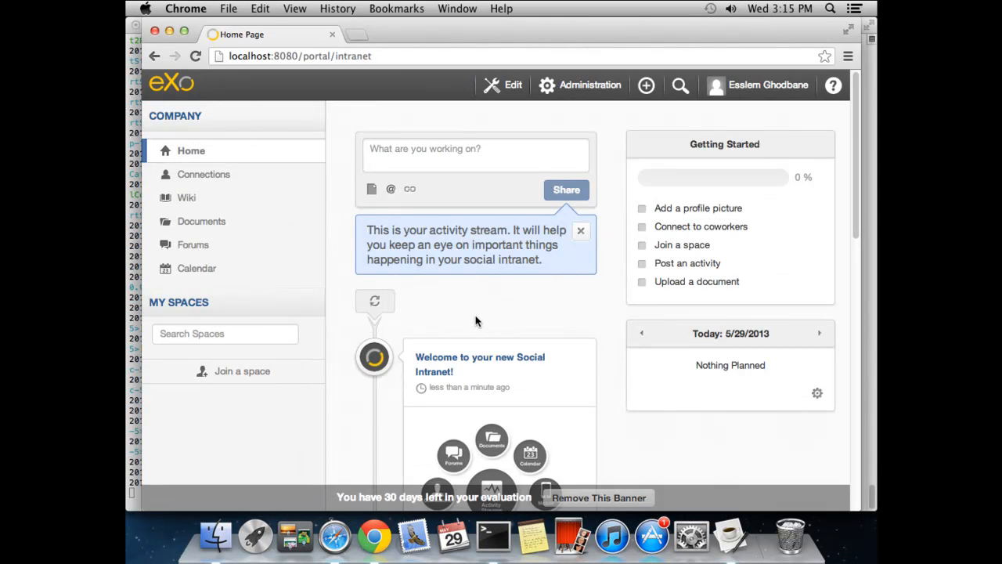